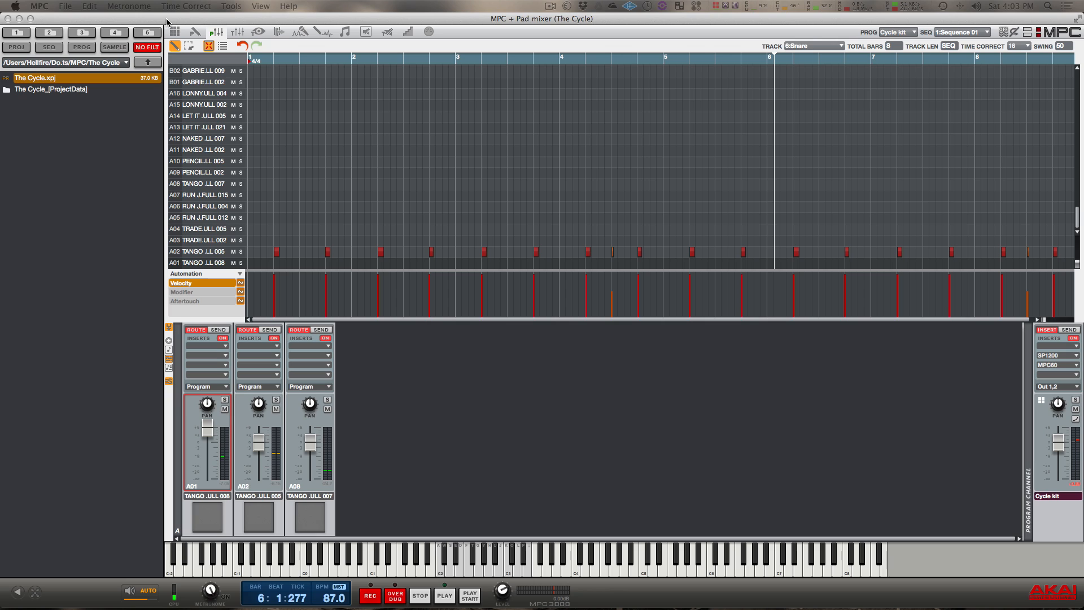
{"action": "mouse_move", "coordinate": [225, 249]}
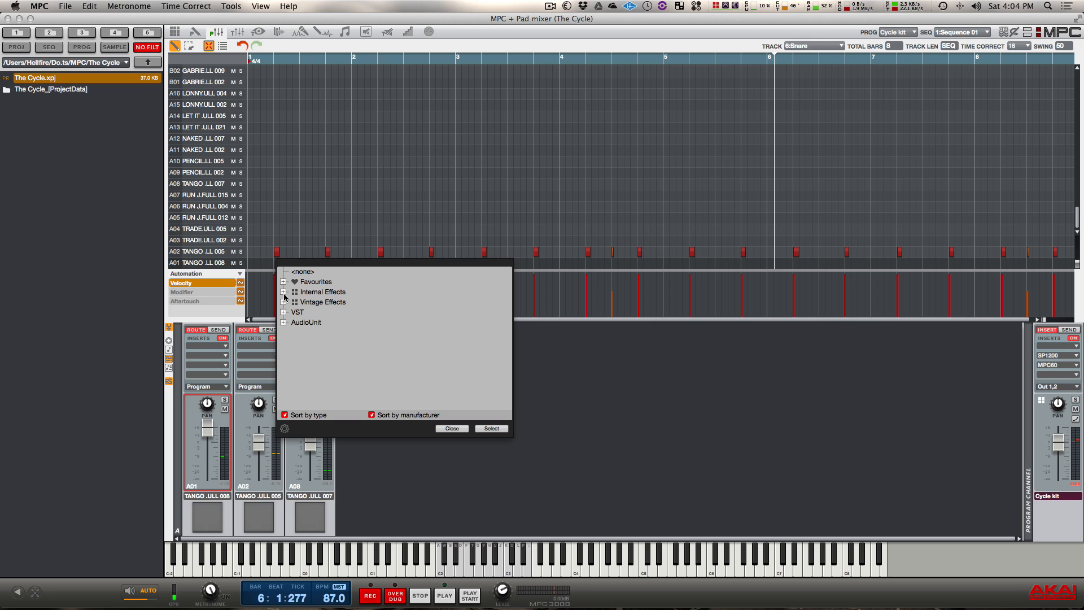
Load Transient Master from Favourites into pad A02's first insert slot.
{"action": "left_click", "coordinate": [284, 281]}
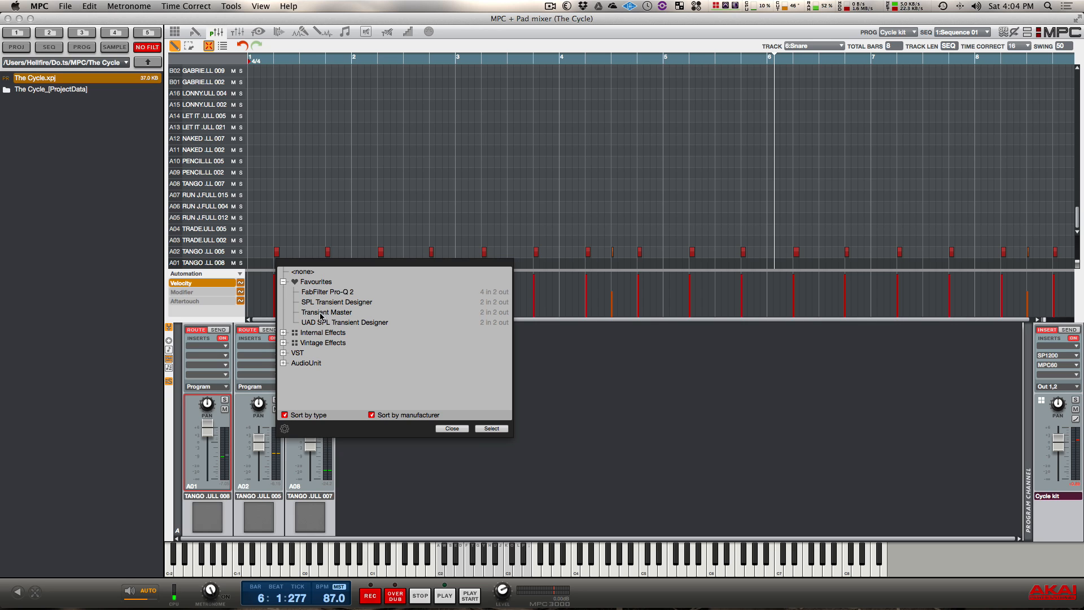
{"action": "left_click", "coordinate": [491, 428]}
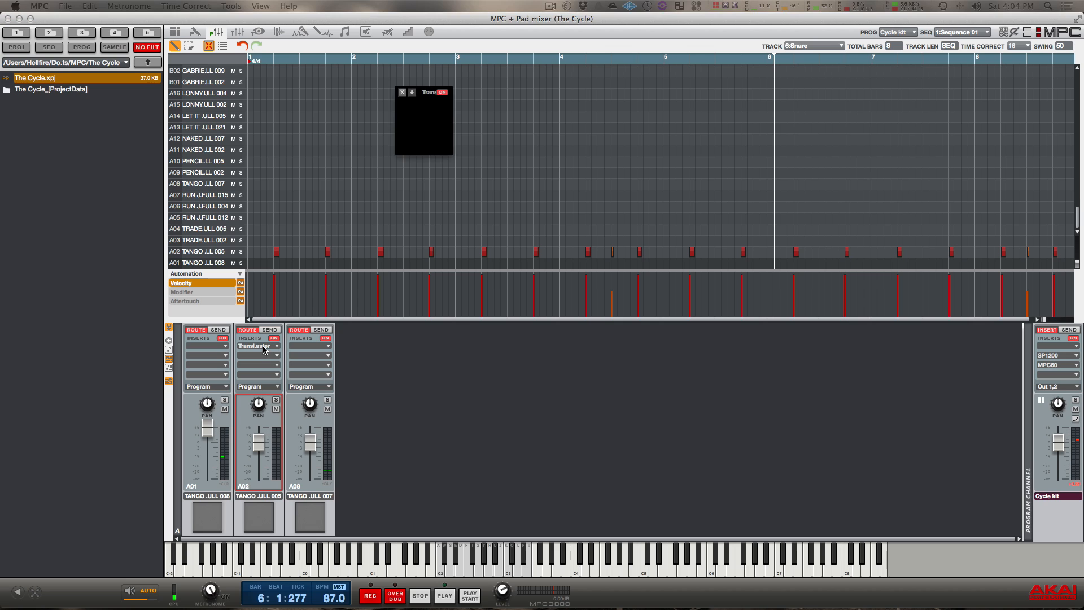
Load SPL Transient Designer into A02's second insert slot and show its controls.
{"action": "left_click", "coordinate": [275, 346]}
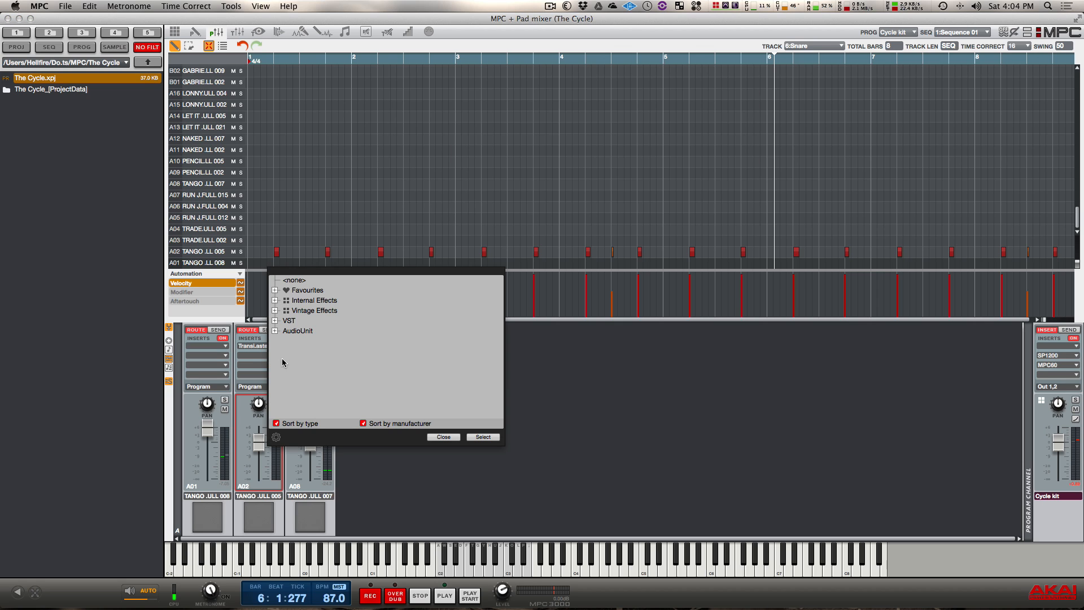
{"action": "left_click", "coordinate": [276, 290]}
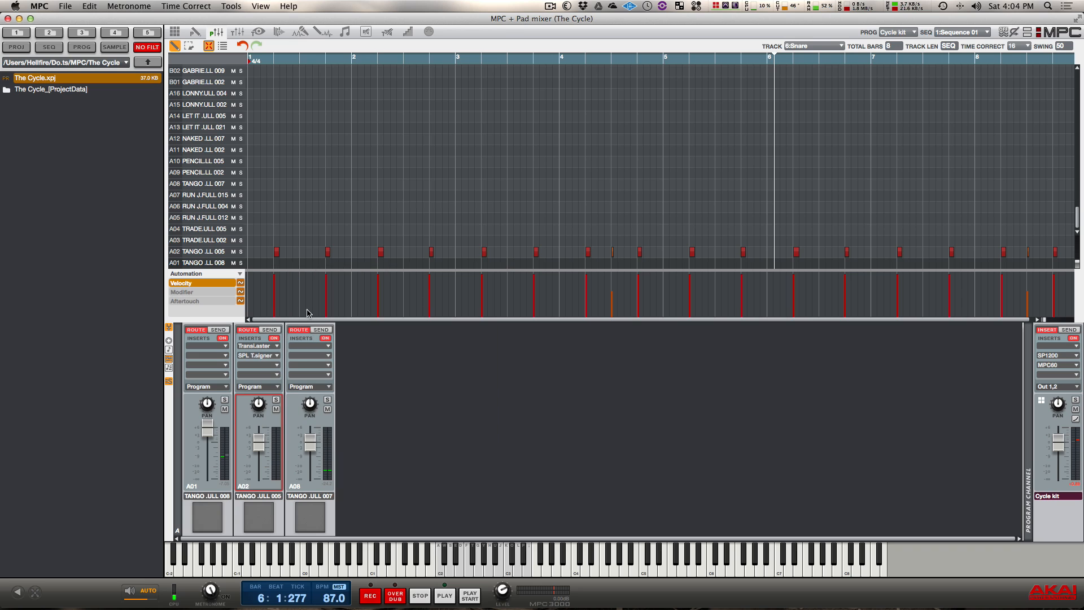
{"action": "left_click", "coordinate": [254, 356]}
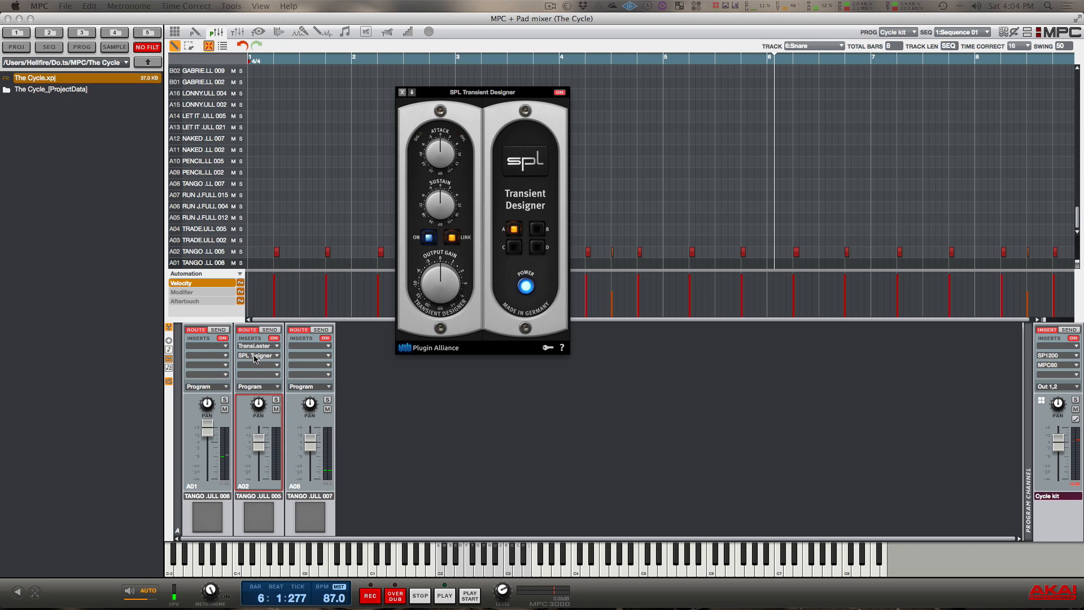
{"action": "mouse_move", "coordinate": [479, 183]}
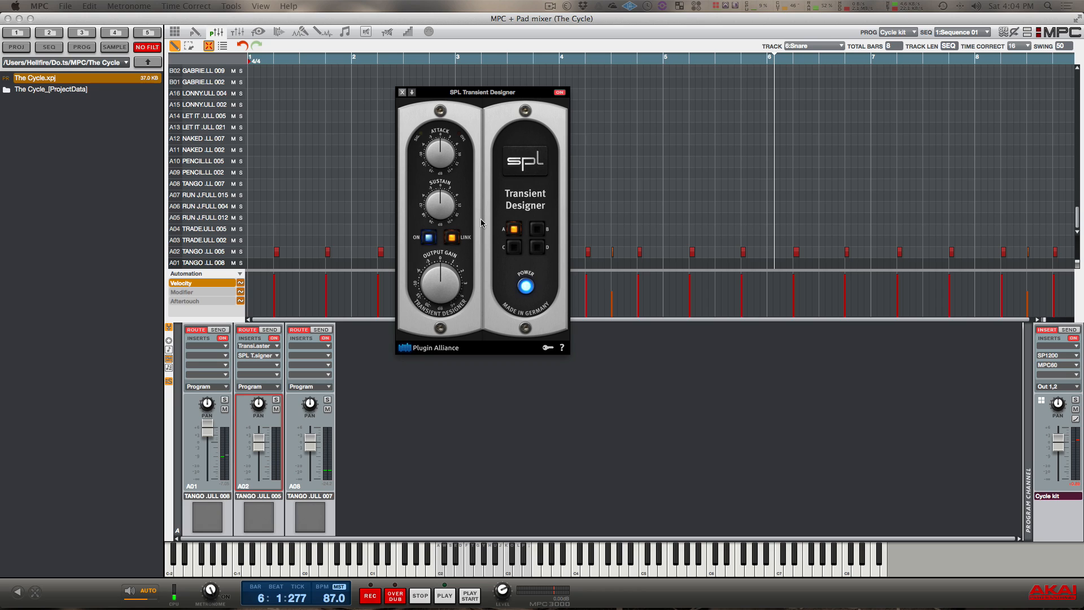
{"action": "mouse_move", "coordinate": [401, 100]}
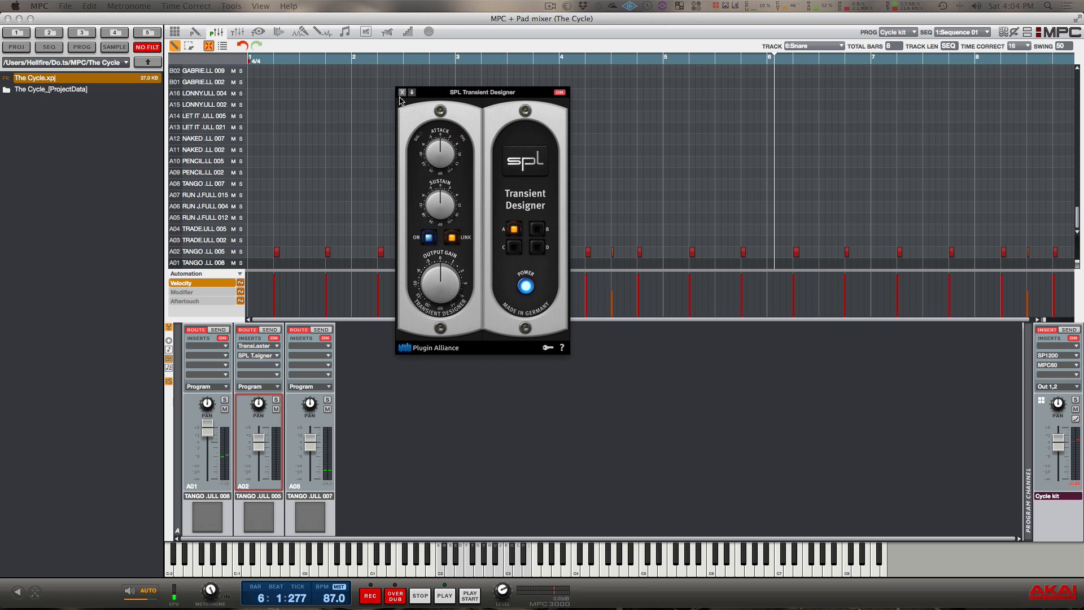
{"action": "mouse_move", "coordinate": [408, 106]}
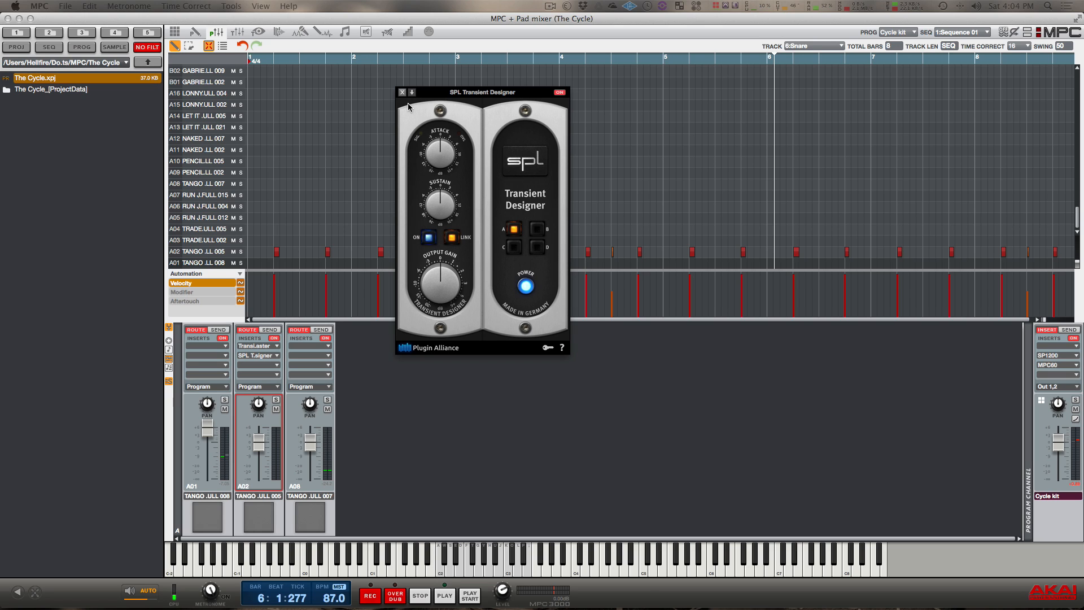
{"action": "mouse_move", "coordinate": [414, 124]}
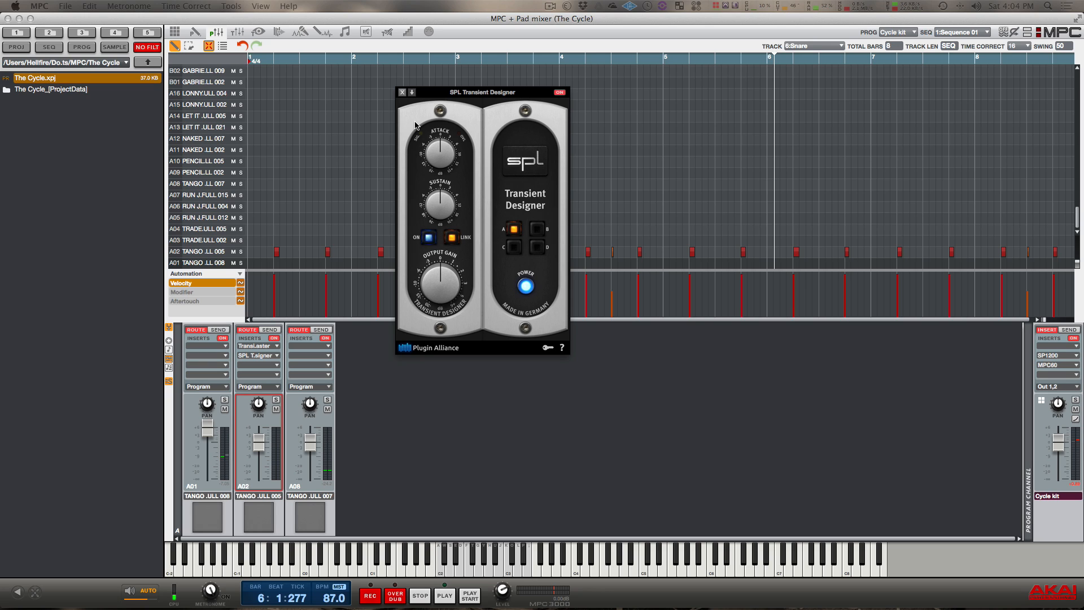
{"action": "mouse_move", "coordinate": [501, 213]}
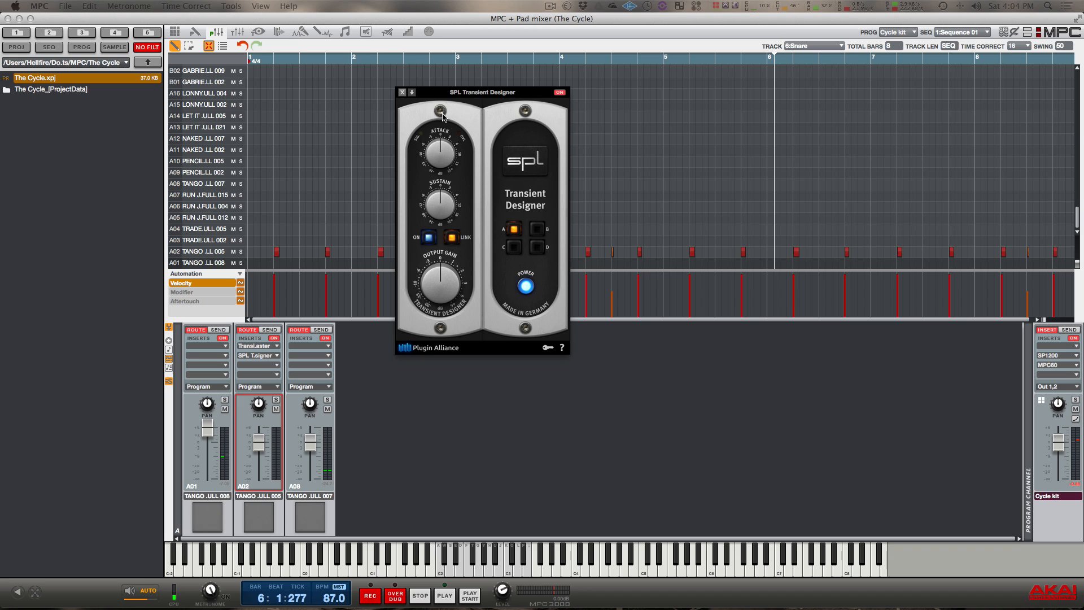
Close the SPL Transient Designer window and show Transient Master's controls instead.
{"action": "left_click", "coordinate": [402, 91]}
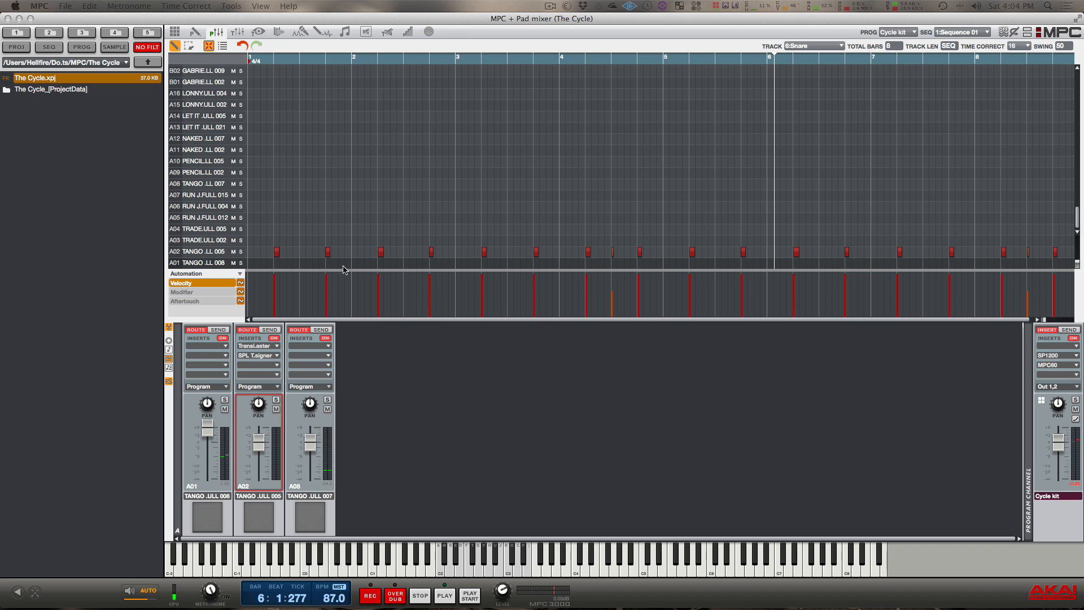
{"action": "left_click", "coordinate": [256, 345]}
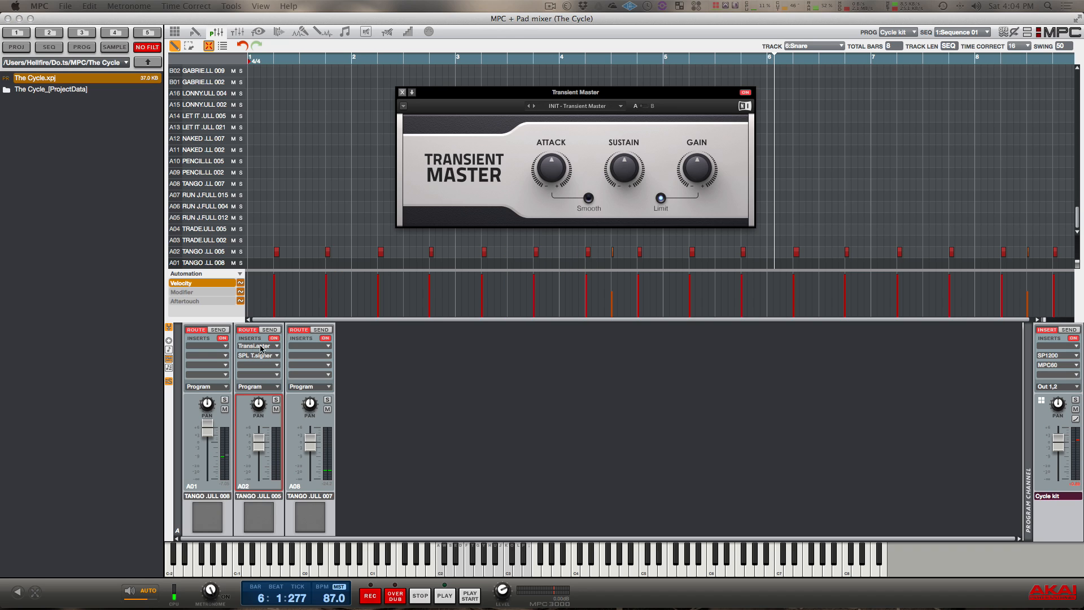
{"action": "mouse_move", "coordinate": [428, 201]}
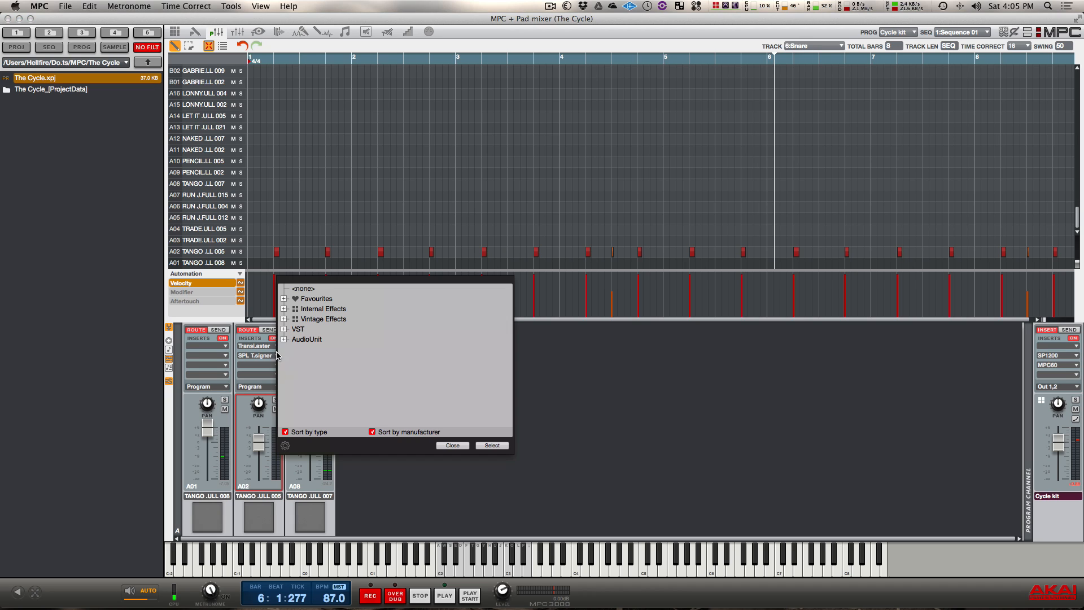
Try UAD SPL Transient Designer in slot 3, leave only Transient Master, and play the sequence.
{"action": "left_click", "coordinate": [283, 298]}
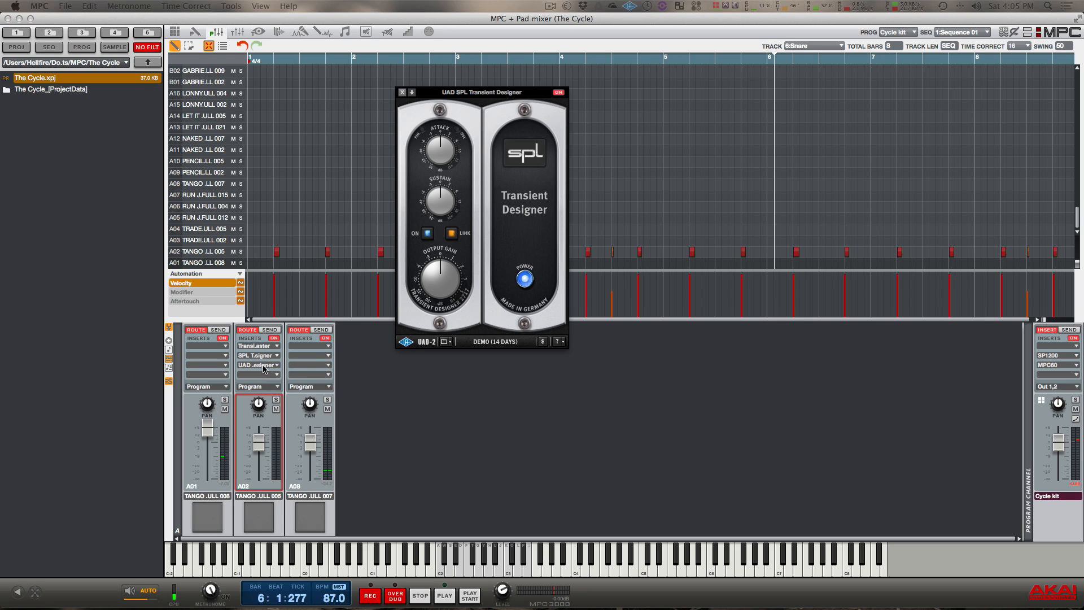
{"action": "mouse_move", "coordinate": [496, 261]}
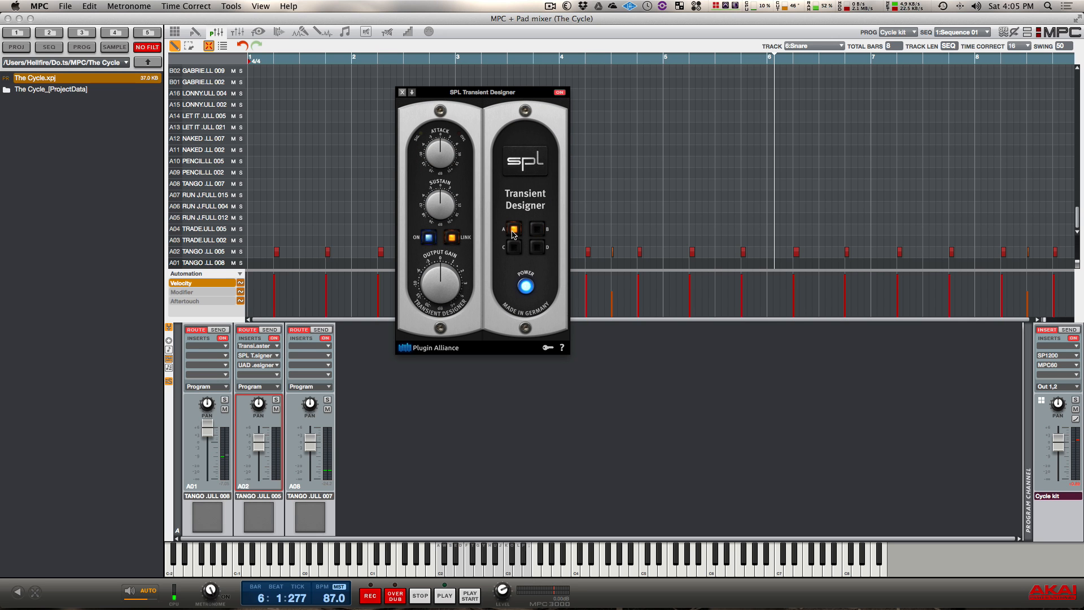
{"action": "mouse_move", "coordinate": [498, 198]}
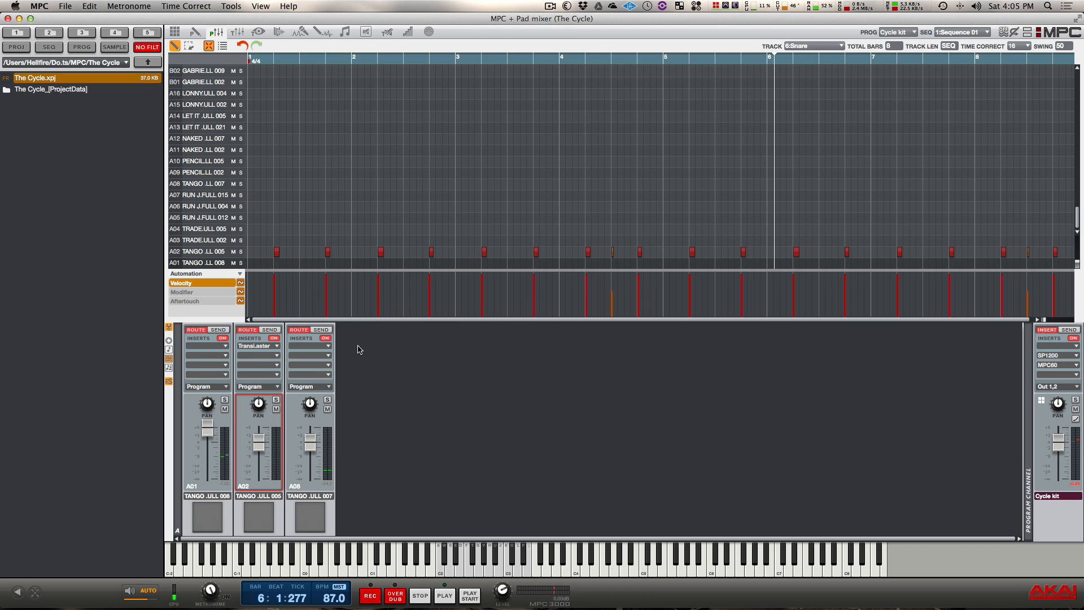
{"action": "left_click", "coordinate": [445, 595]}
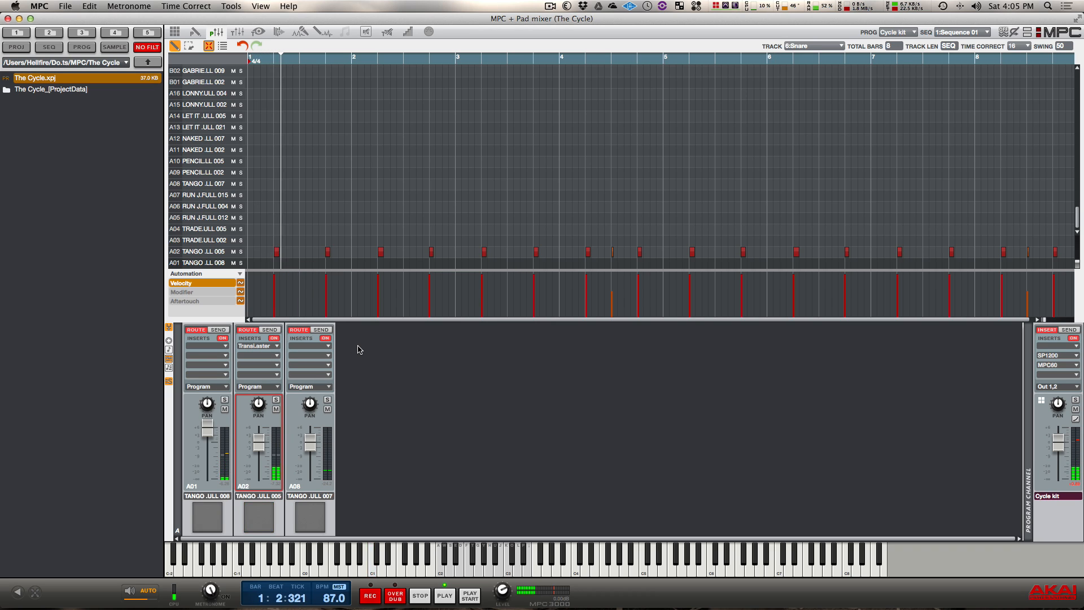